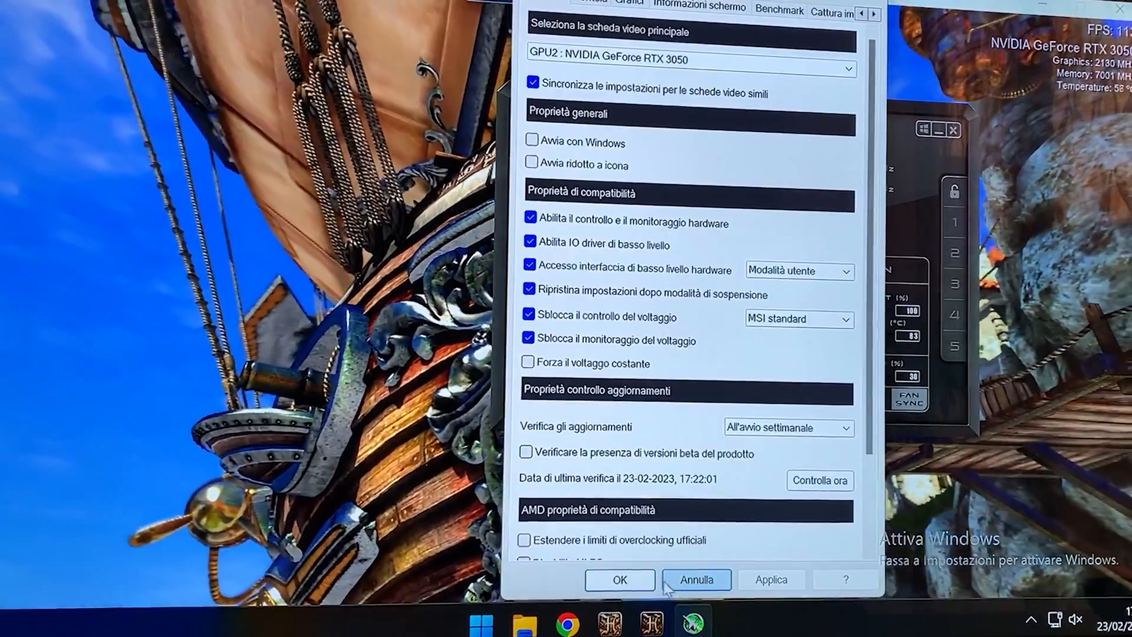
- Close the Afterburner properties dialog, keeping voltage control and monitoring unlocked
{"action": "left_click", "coordinate": [696, 580]}
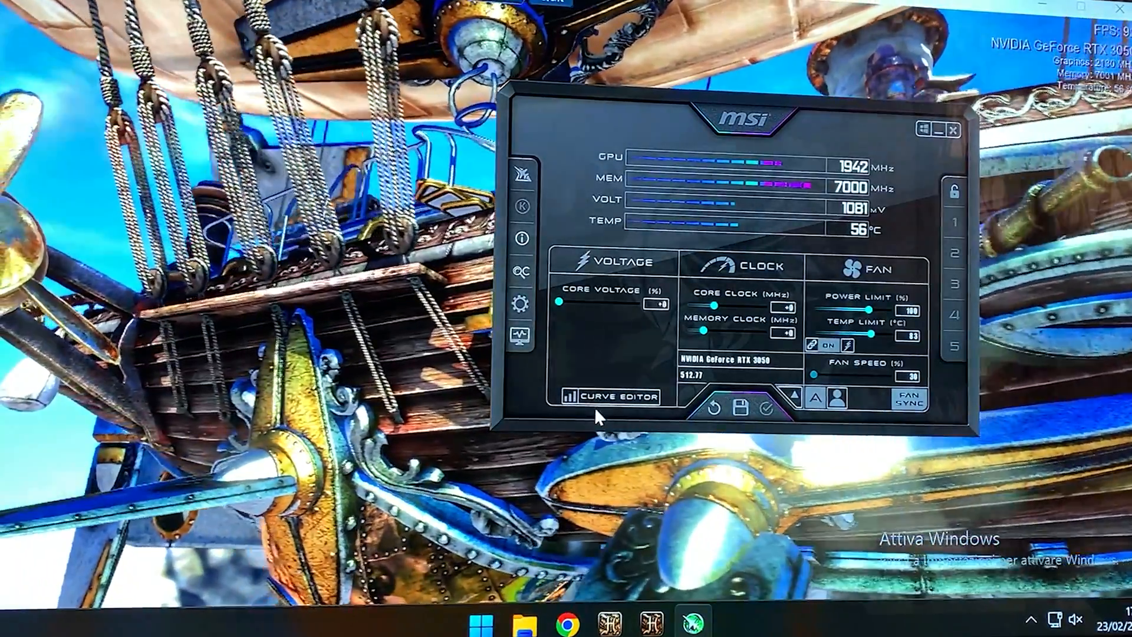
{"action": "left_click", "coordinate": [608, 396]}
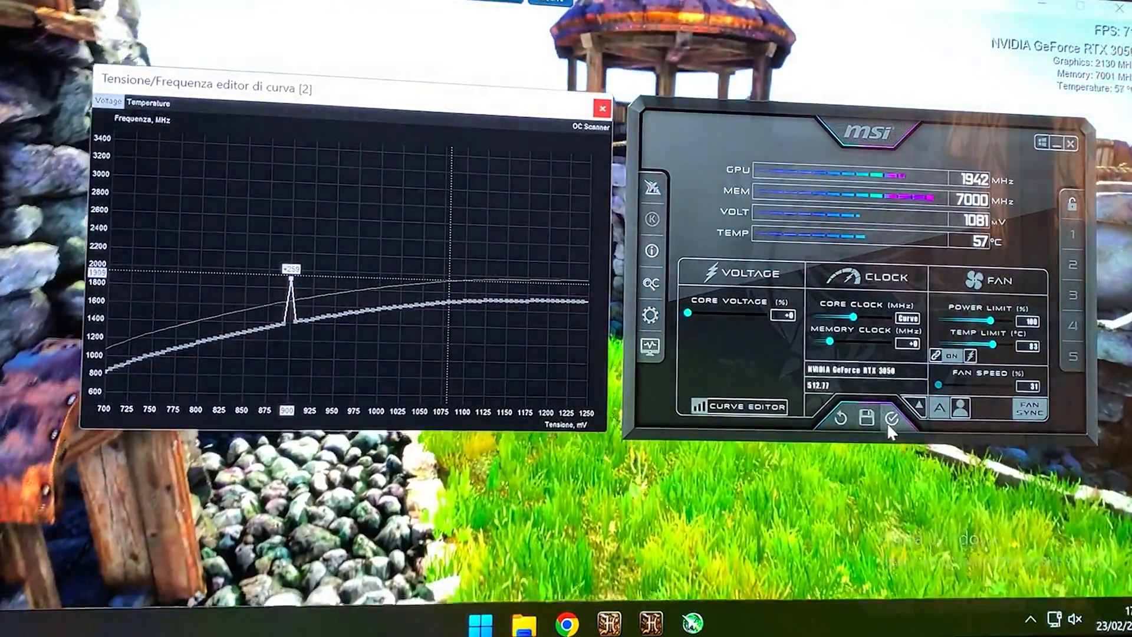
- Apply the edited curve so it flattens near 1850-1900 MHz from 900 mV upward
{"action": "left_click", "coordinate": [893, 419]}
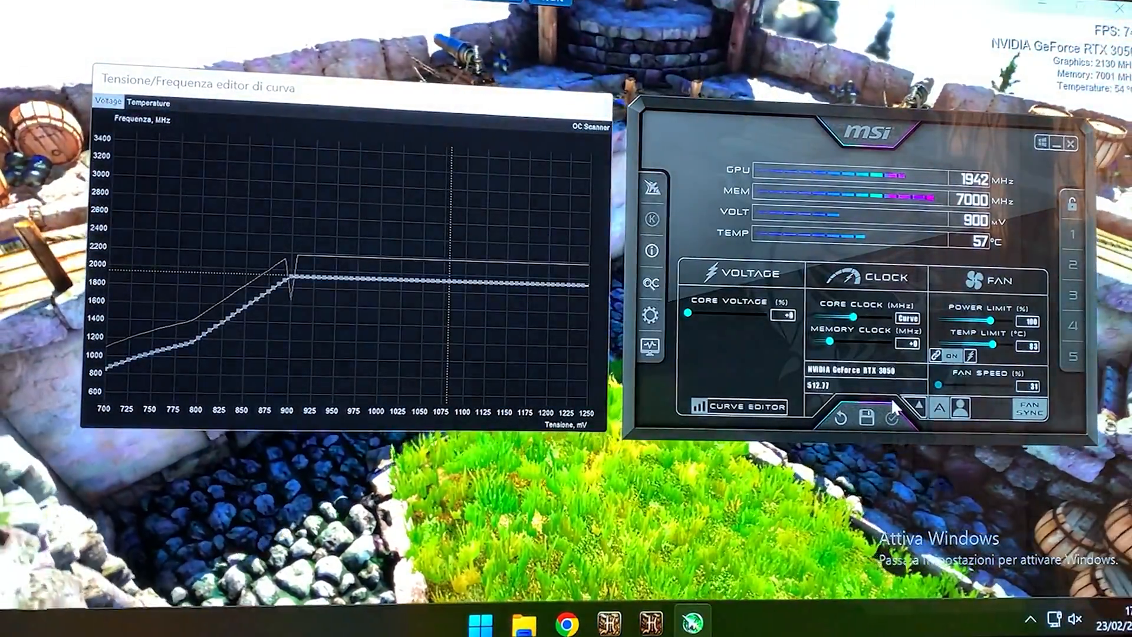